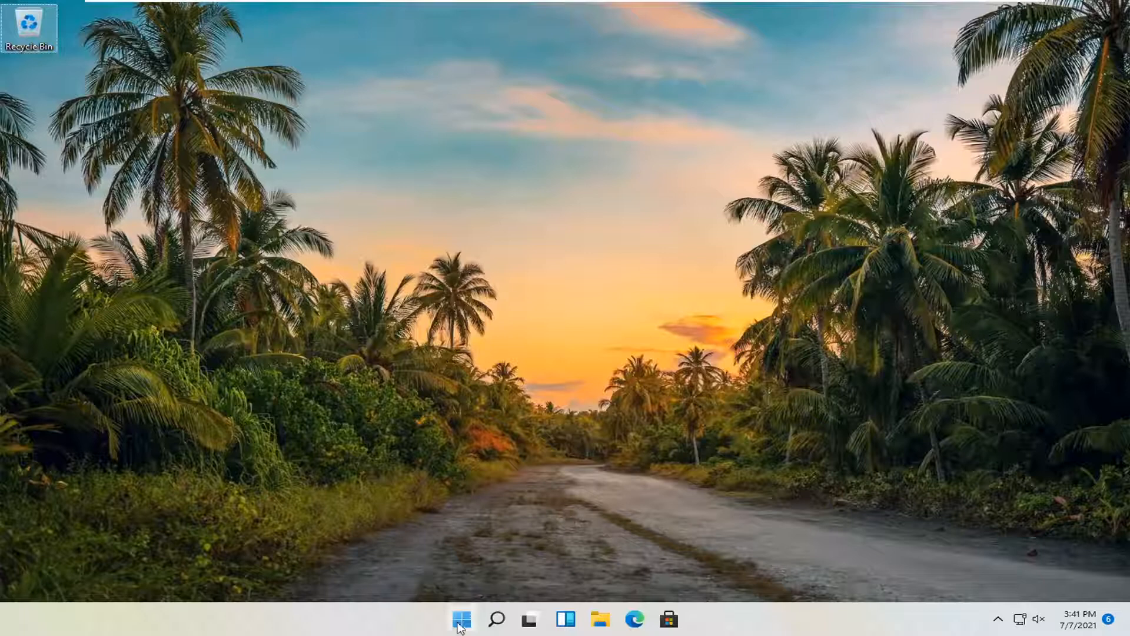
Launch Settings from the Start button's Quick Link menu.
right_click(461, 616)
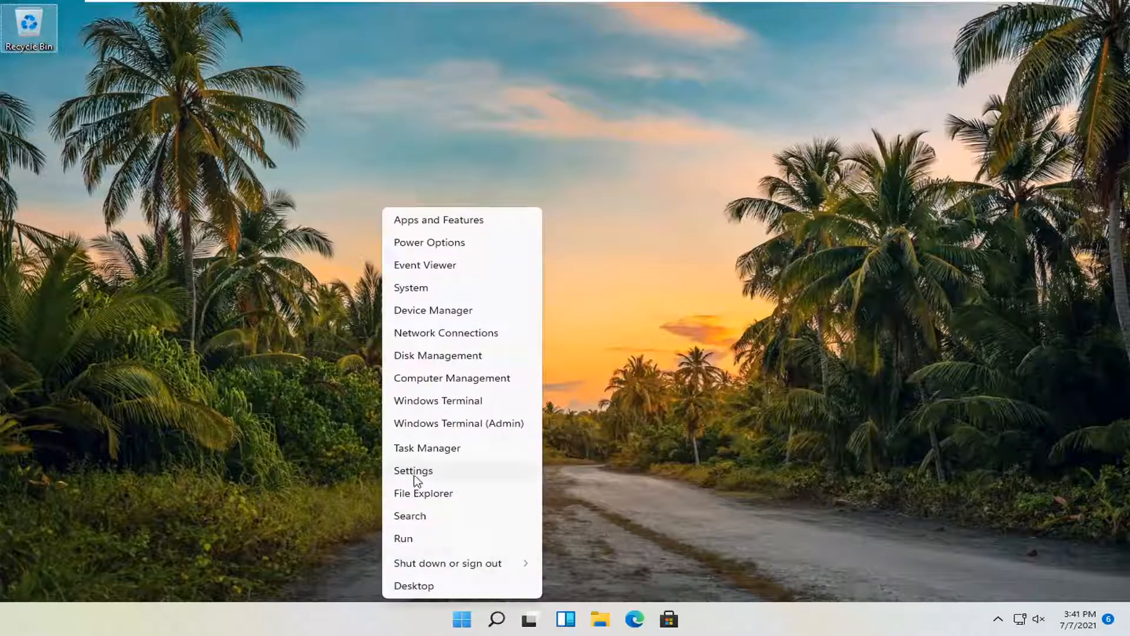
left_click(413, 471)
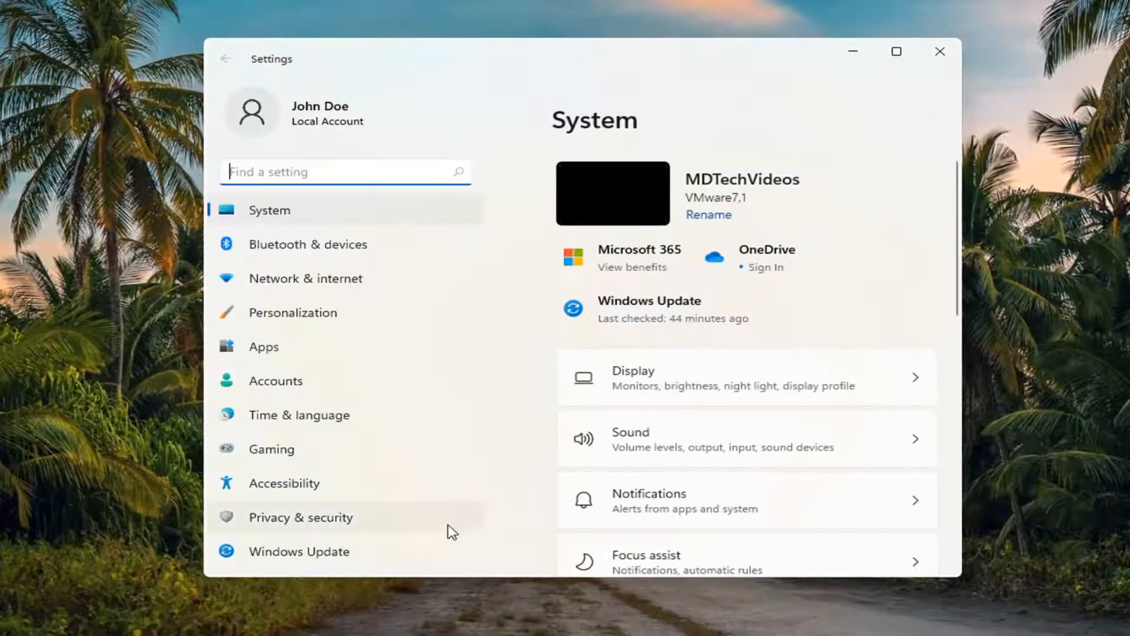
mouse_move(278, 353)
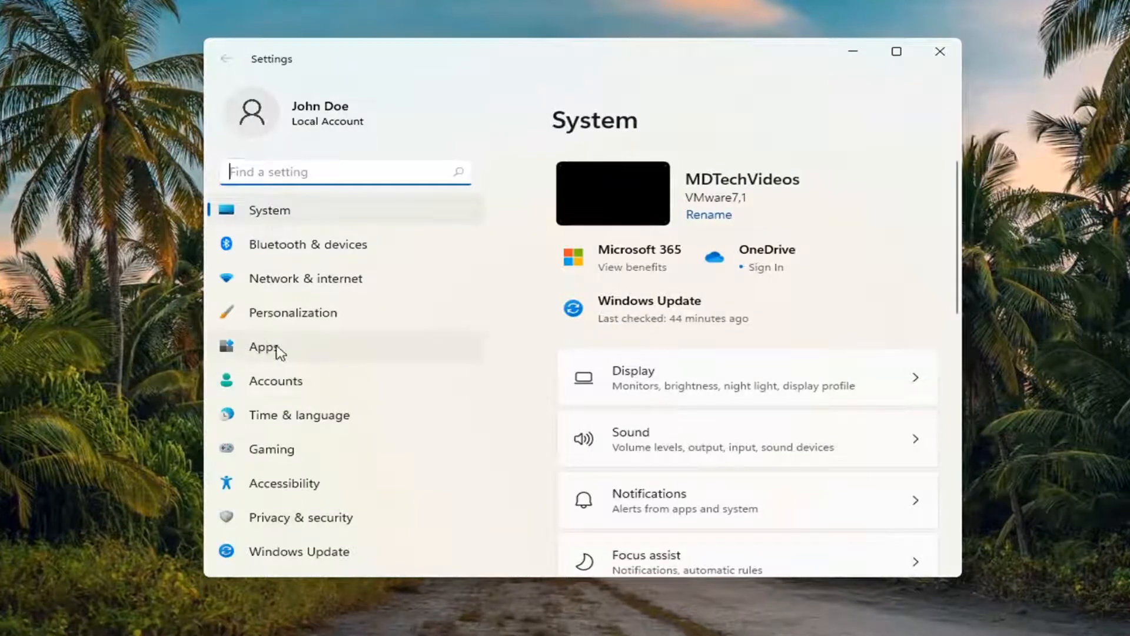
Go to the Apps section from the Settings sidebar.
left_click(264, 347)
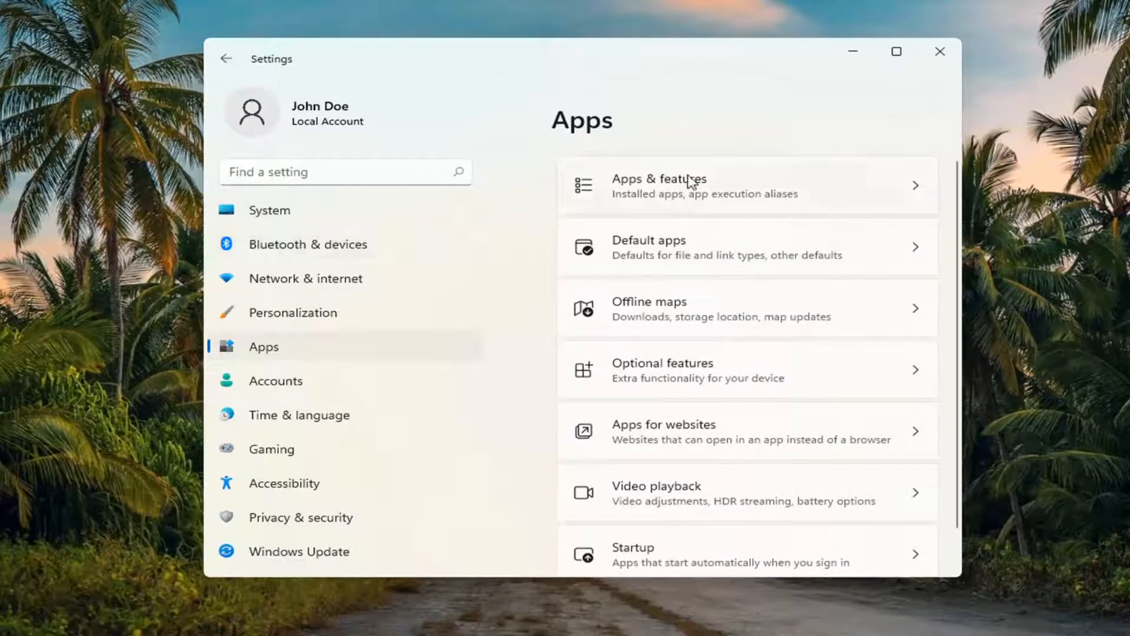
mouse_move(700, 195)
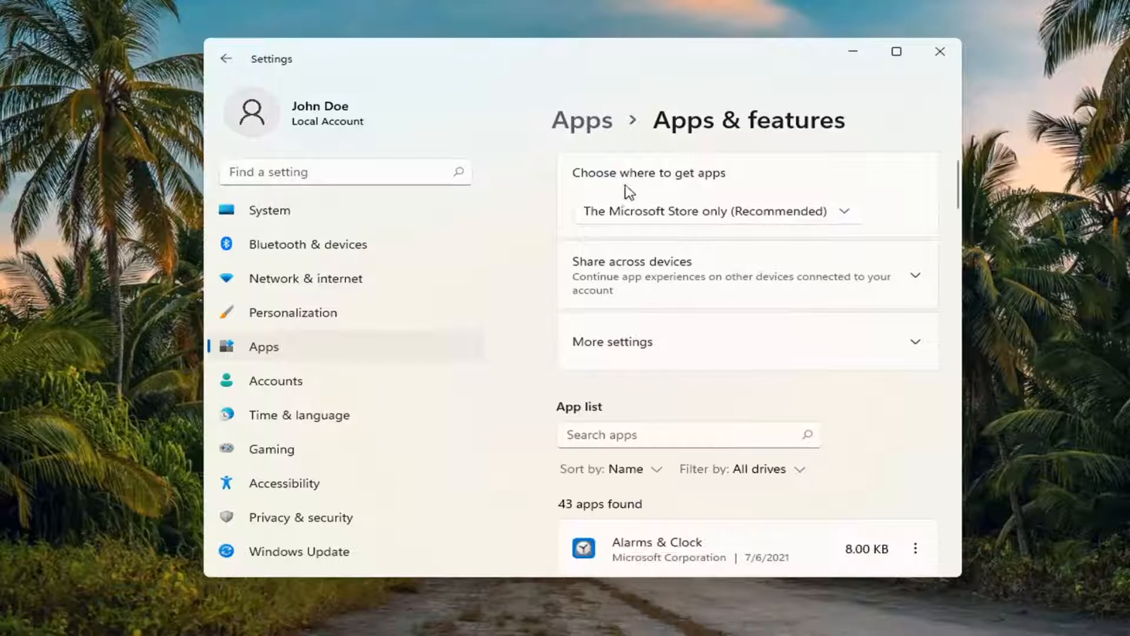
mouse_move(832, 215)
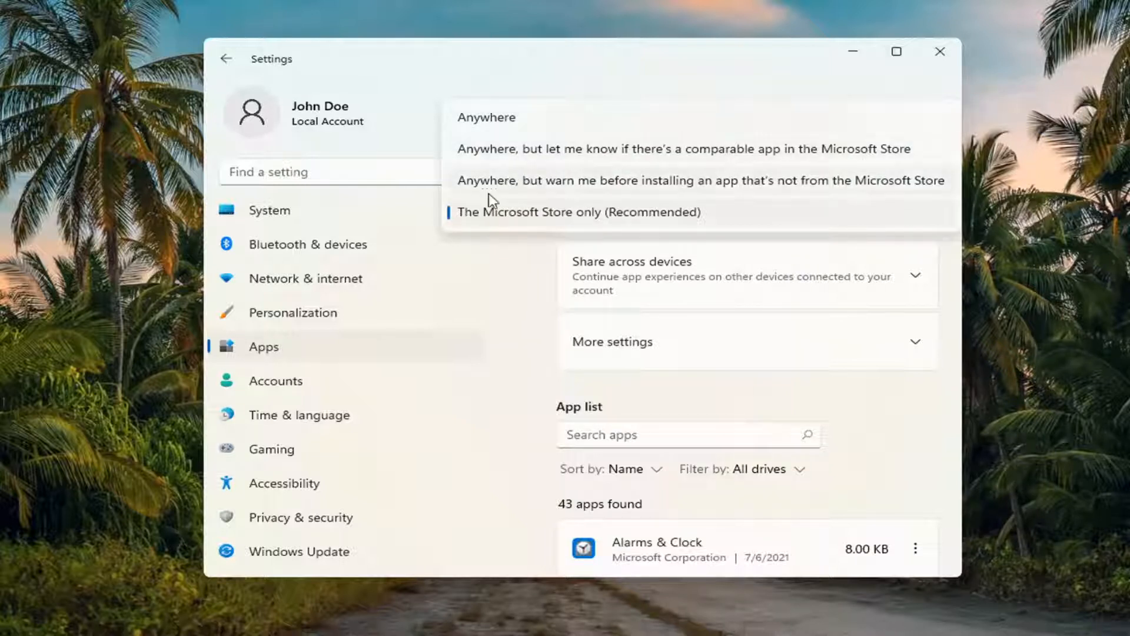
mouse_move(714, 187)
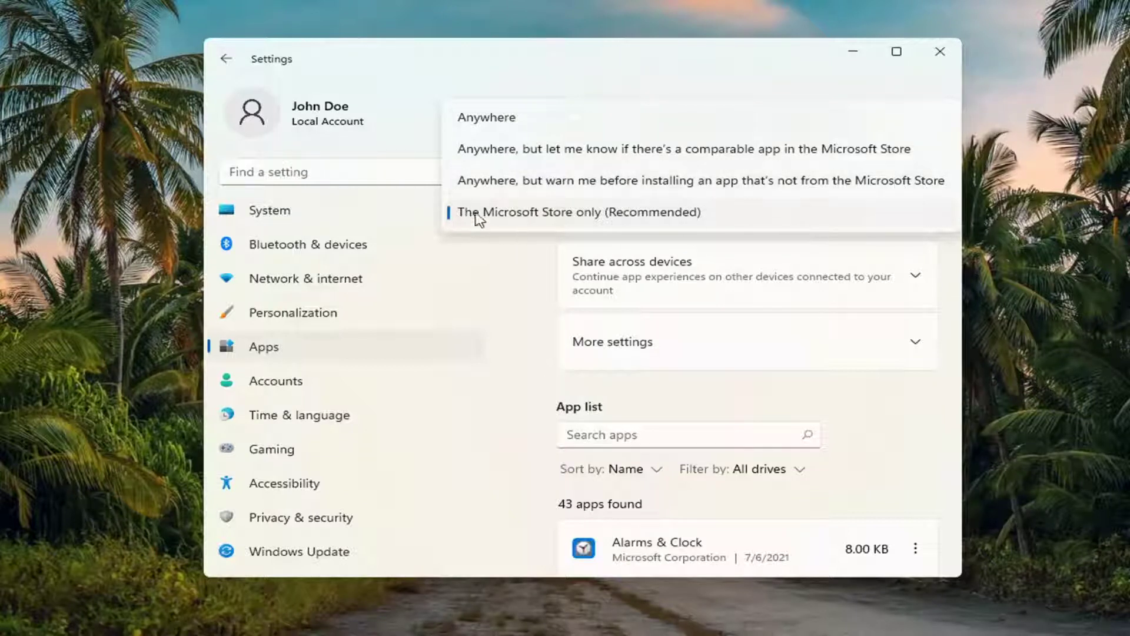
mouse_move(608, 202)
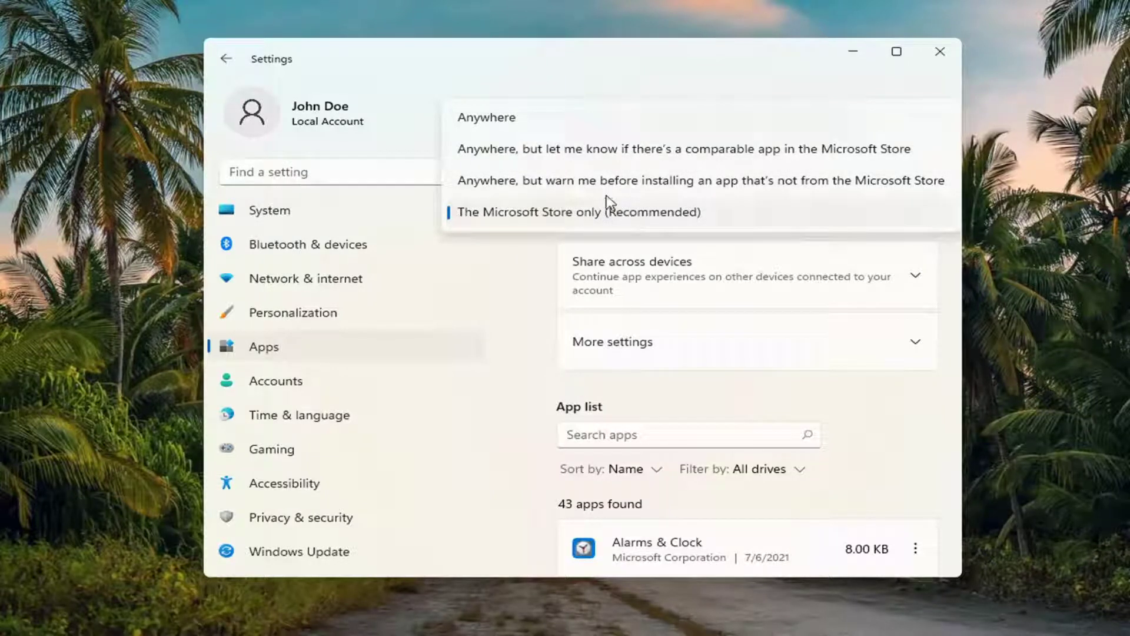
Set 'Choose where to get apps' to Anywhere and close Settings.
left_click(486, 118)
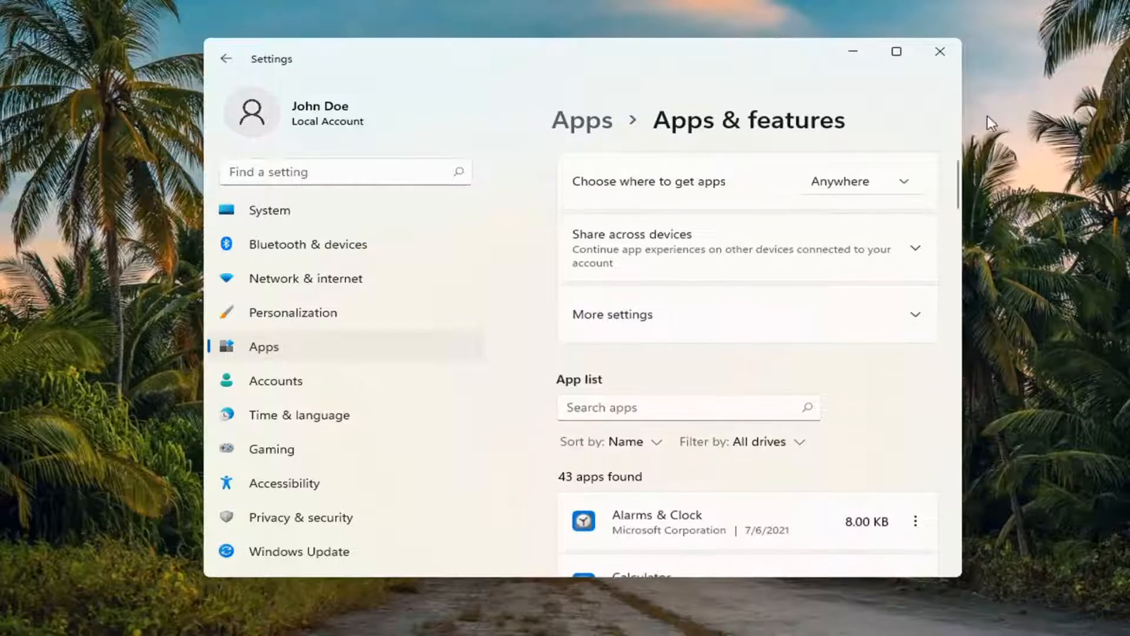
mouse_move(834, 135)
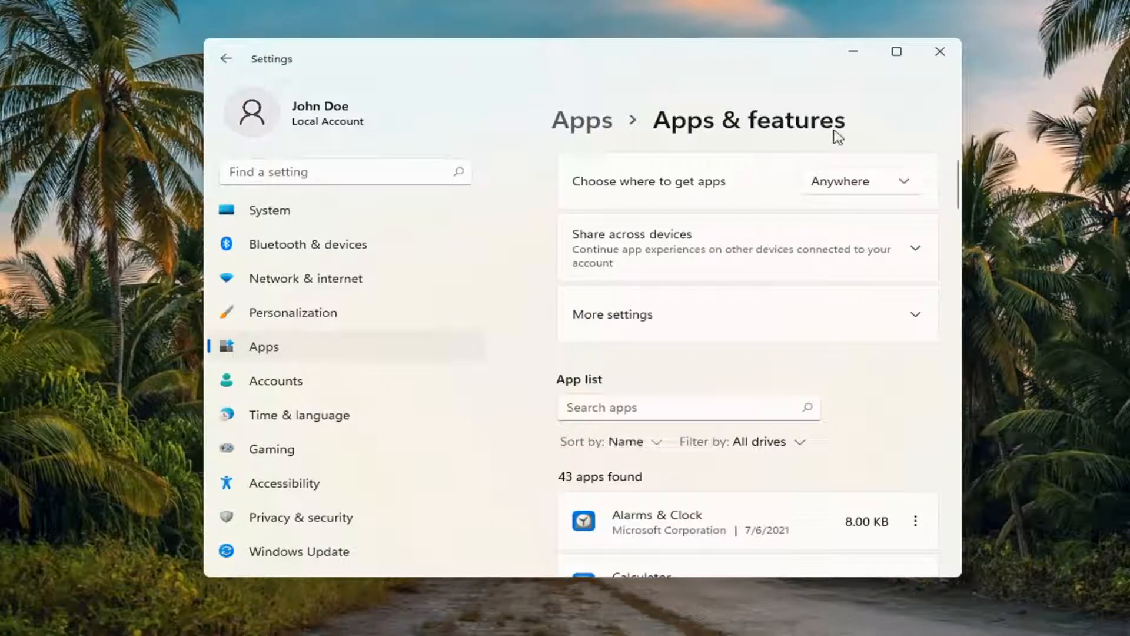
left_click(939, 51)
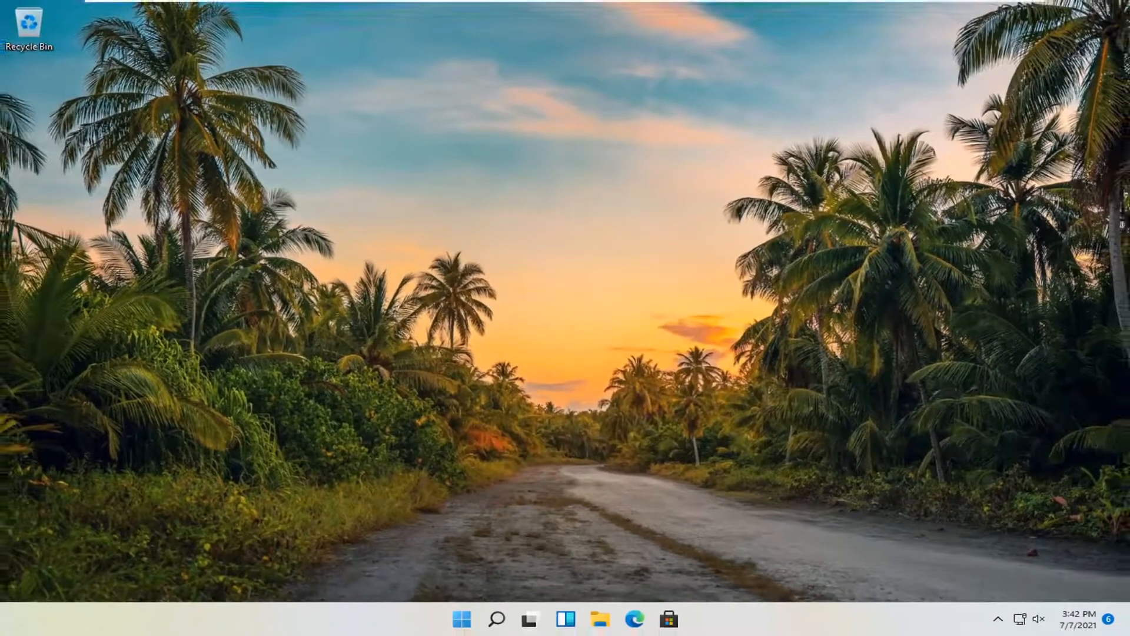